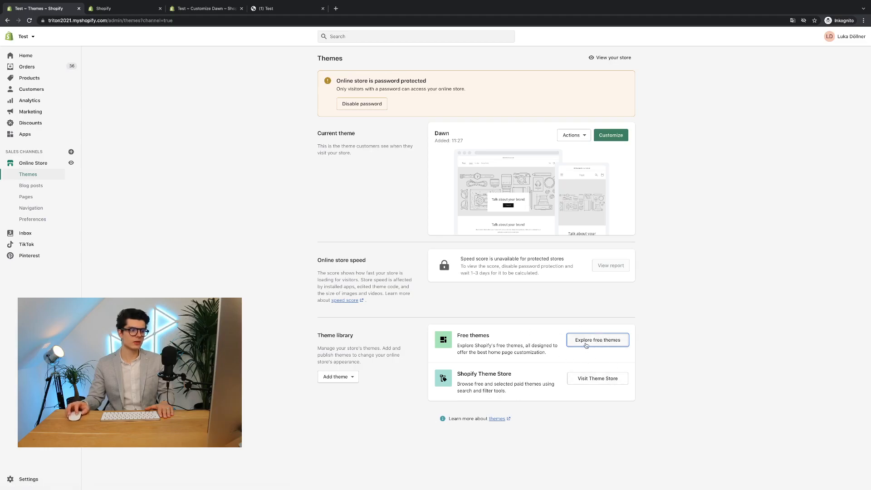
- Glance at the free themes gallery, then open the Textbox – Custom text field app
{"action": "left_click", "coordinate": [597, 340]}
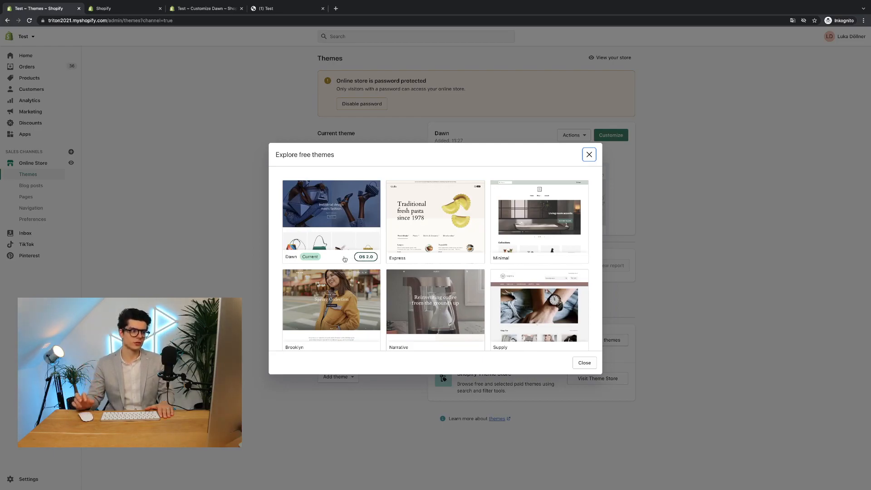
{"action": "left_click", "coordinate": [588, 154]}
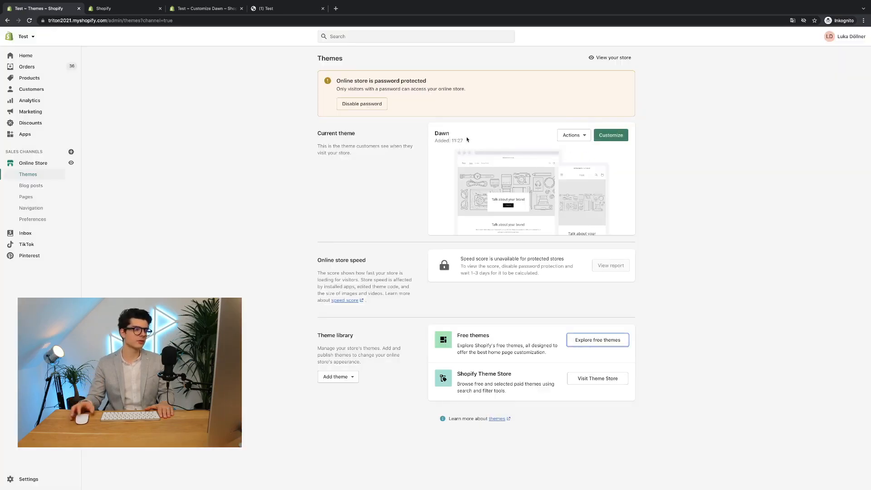
{"action": "mouse_move", "coordinate": [364, 205]}
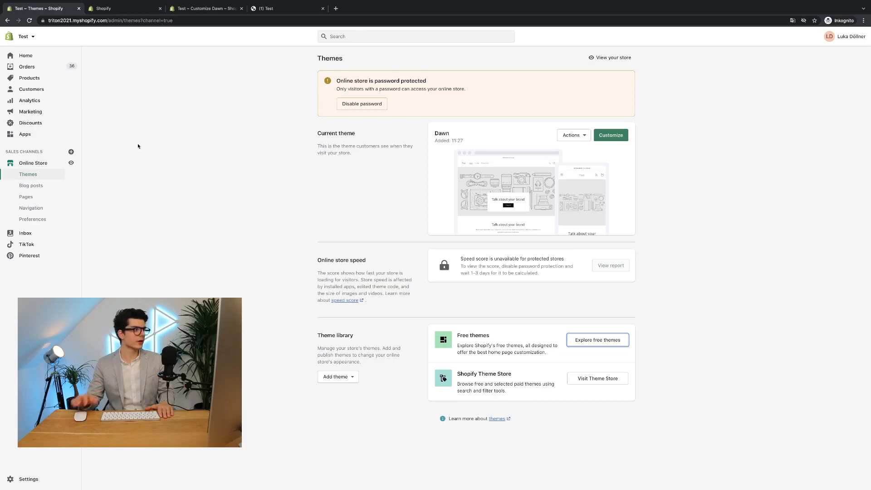
{"action": "left_click", "coordinate": [24, 133]}
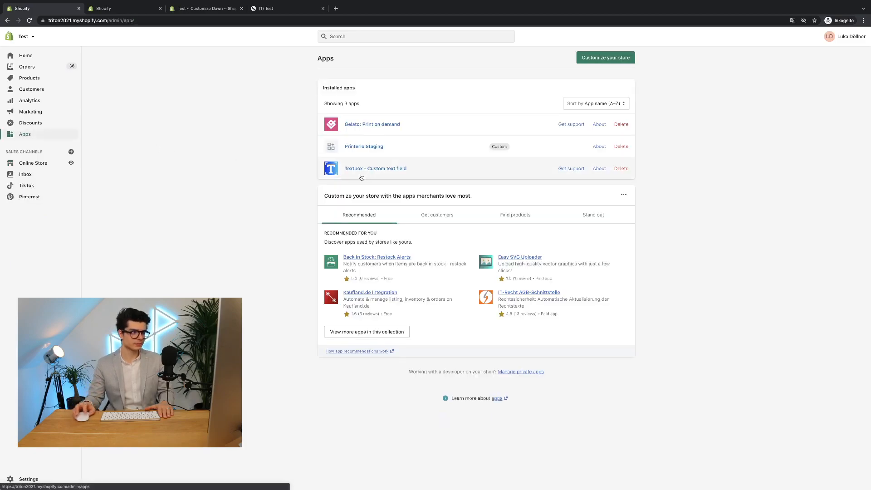
{"action": "left_click", "coordinate": [375, 168]}
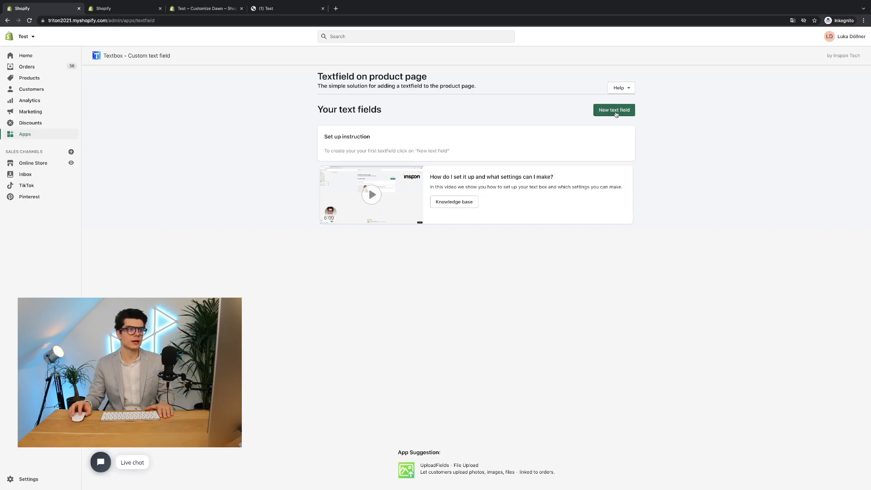
- Start a new text field named 'Sample' and scroll through its default settings
{"action": "left_click", "coordinate": [613, 109]}
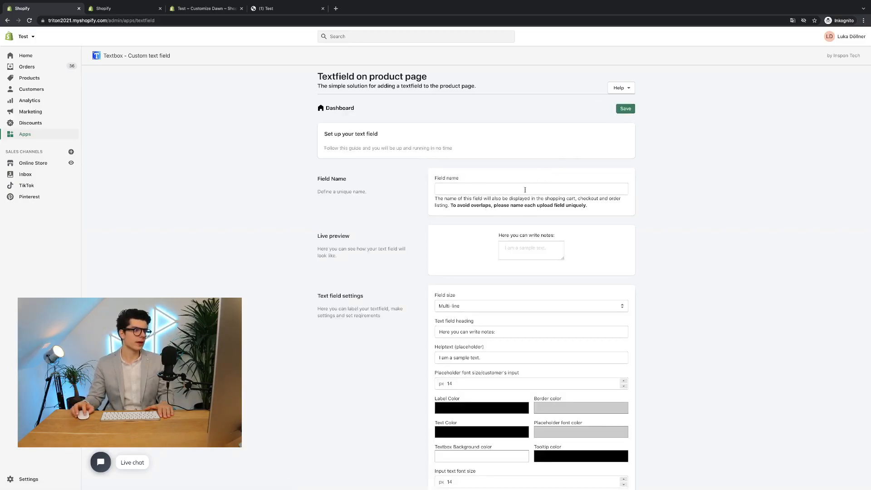
{"action": "left_click", "coordinate": [530, 189]}
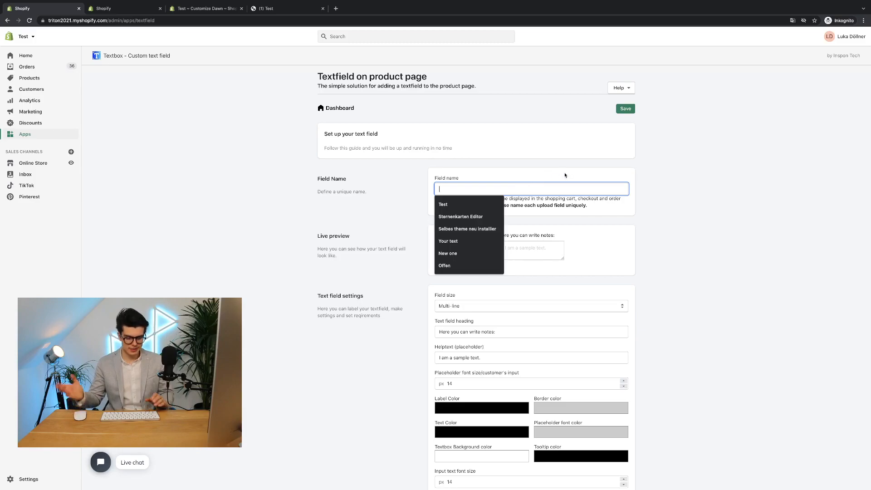
{"action": "type", "text": "s"}
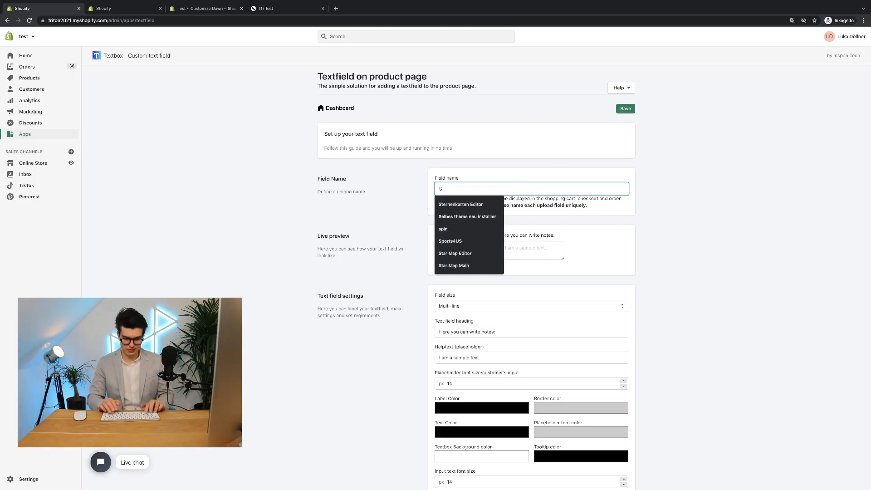
{"action": "type", "text": "ample"}
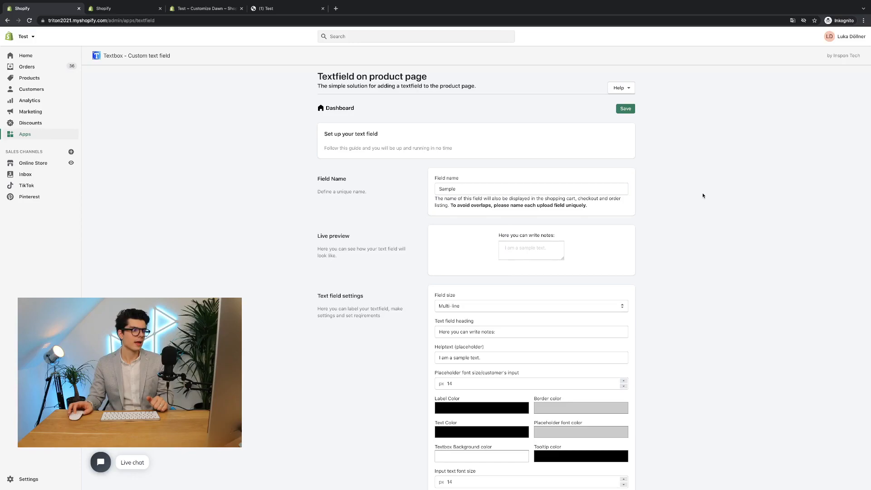
{"action": "scroll", "scroll_direction": "down", "scroll_amount": 3}
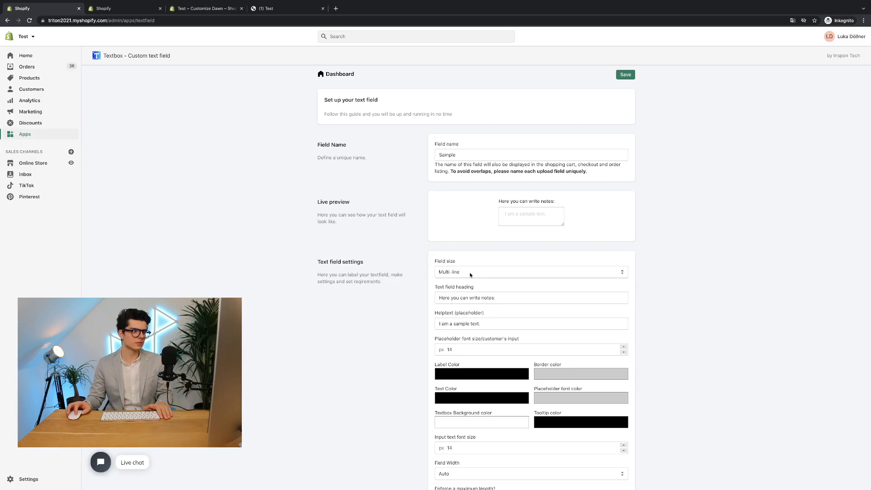
{"action": "left_click", "coordinate": [529, 272]}
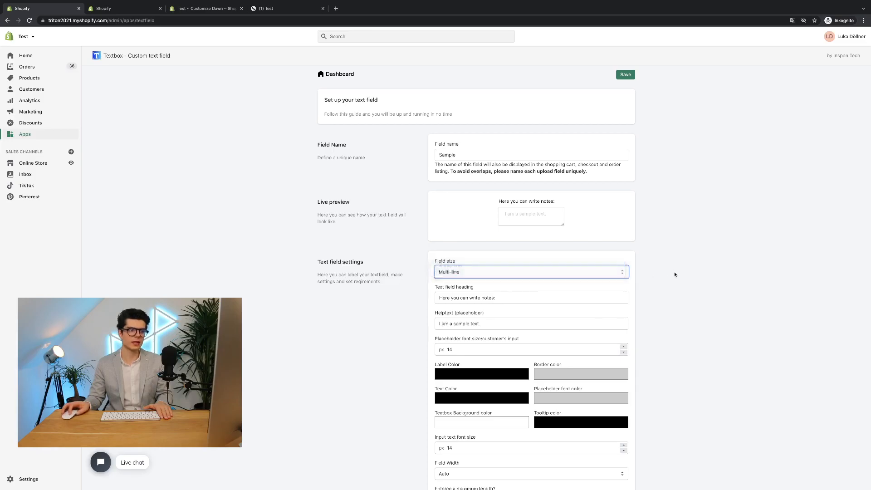
{"action": "scroll", "scroll_direction": "down", "scroll_amount": 3}
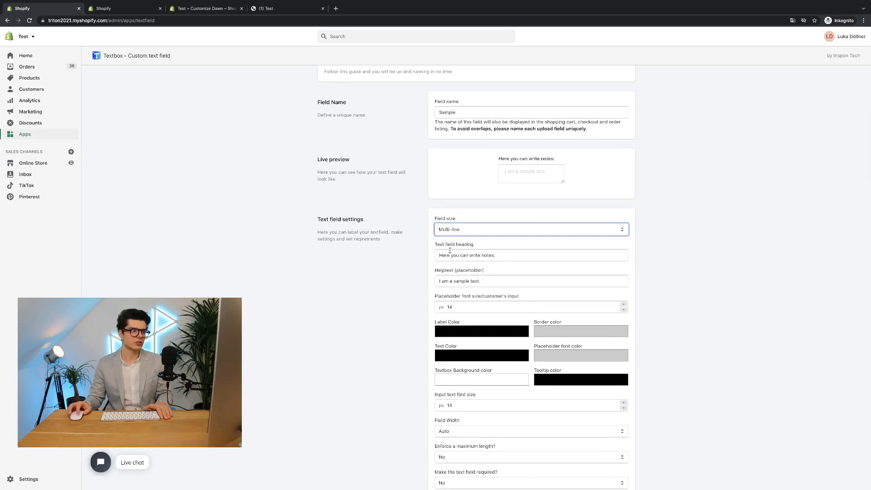
{"action": "scroll", "scroll_direction": "down", "scroll_amount": 3}
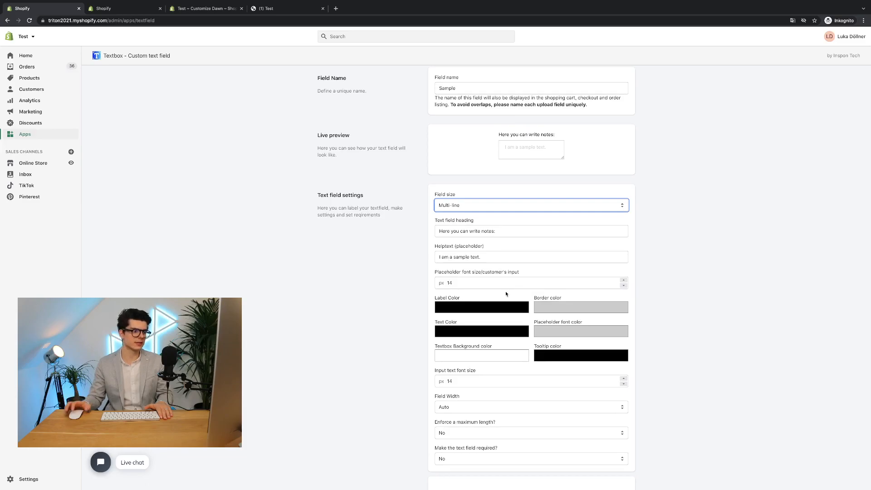
{"action": "scroll", "scroll_direction": "down", "scroll_amount": 3}
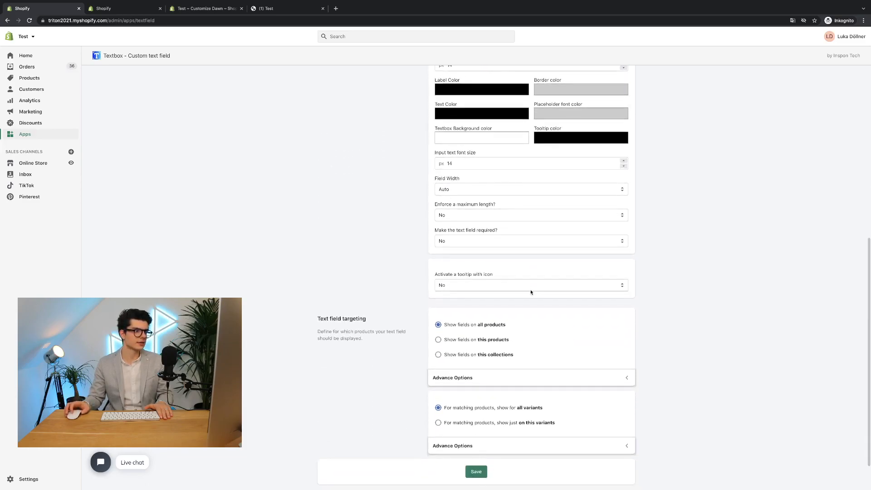
{"action": "scroll", "scroll_direction": "down", "scroll_amount": 3}
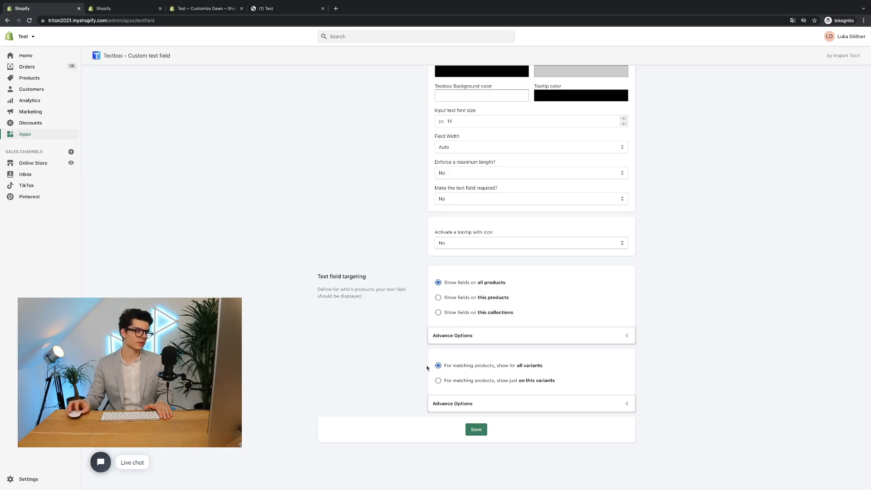
- Save the 'Sample' text field and go to the Online Store themes page
{"action": "left_click", "coordinate": [476, 429]}
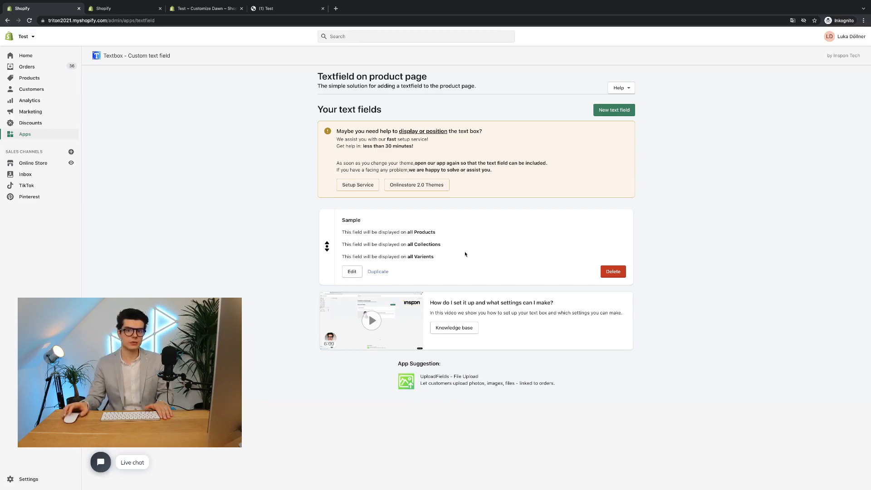
{"action": "mouse_move", "coordinate": [94, 170]}
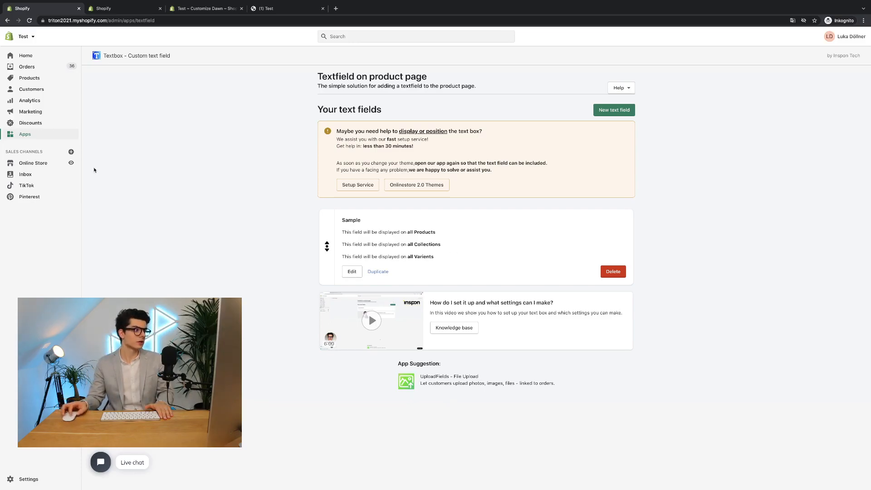
{"action": "left_click", "coordinate": [33, 162]}
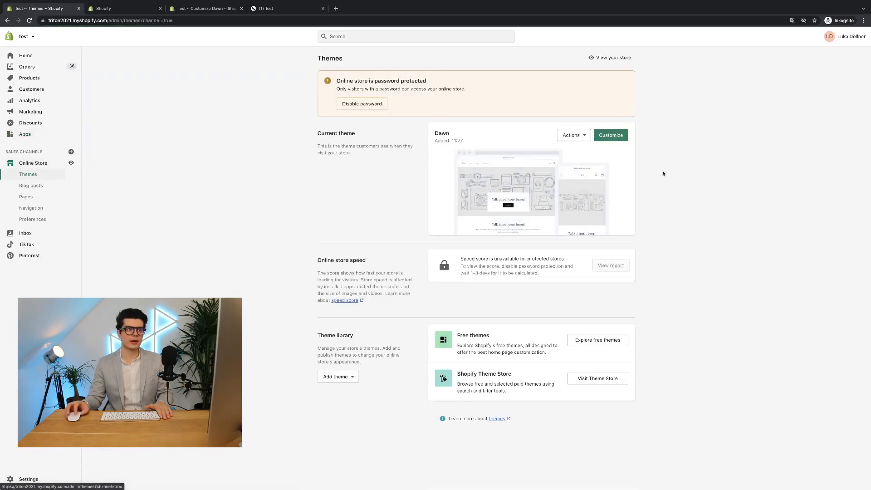
- Open the Dawn theme editor and search for the ABC product
{"action": "left_click", "coordinate": [610, 135]}
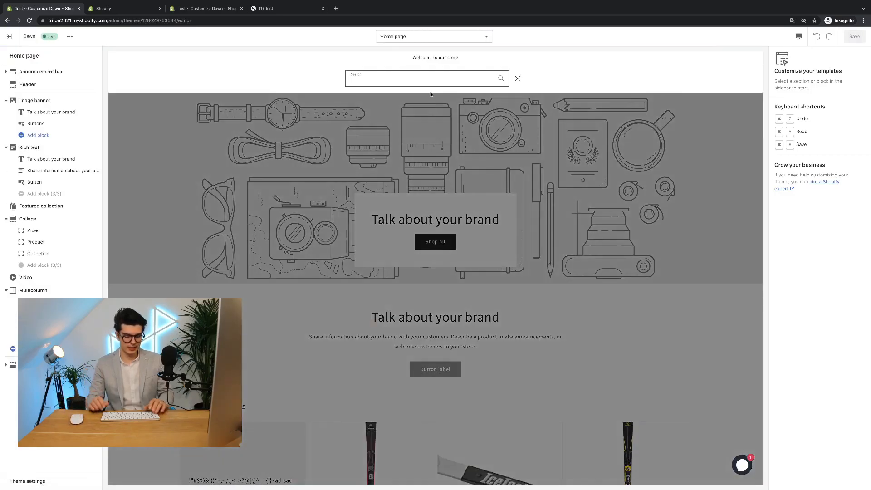
{"action": "type", "text": "abc"}
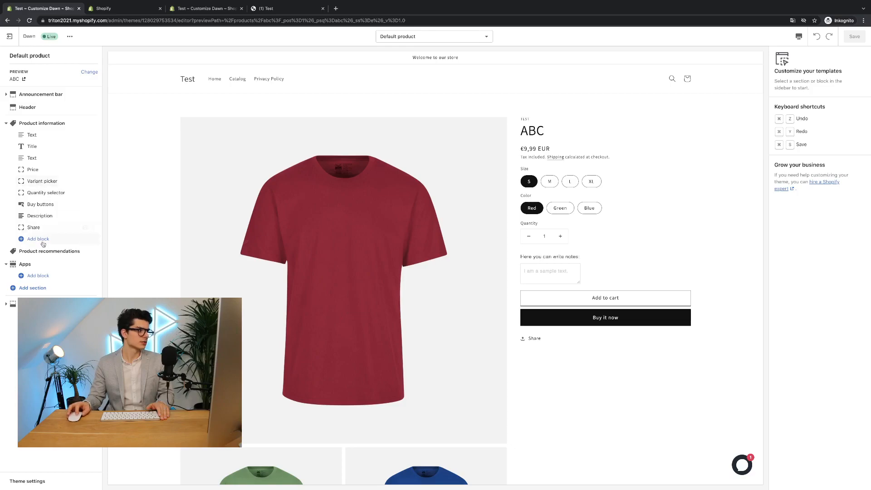
- Add a Textbox app block under Product information in the Dawn editor
{"action": "left_click", "coordinate": [37, 239]}
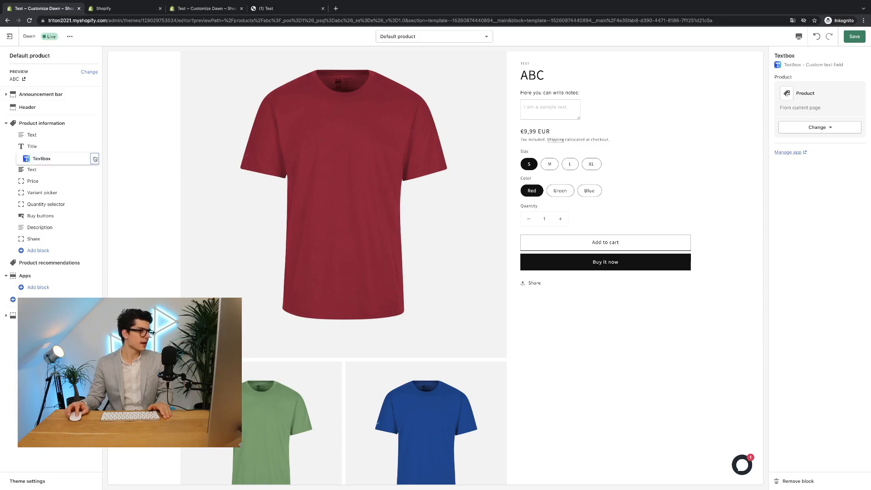
- Move the Textbox block below Quantity selector, above Add to cart, and save
{"action": "left_click_drag", "start_coordinate": [41, 158], "coordinate": [49, 200]}
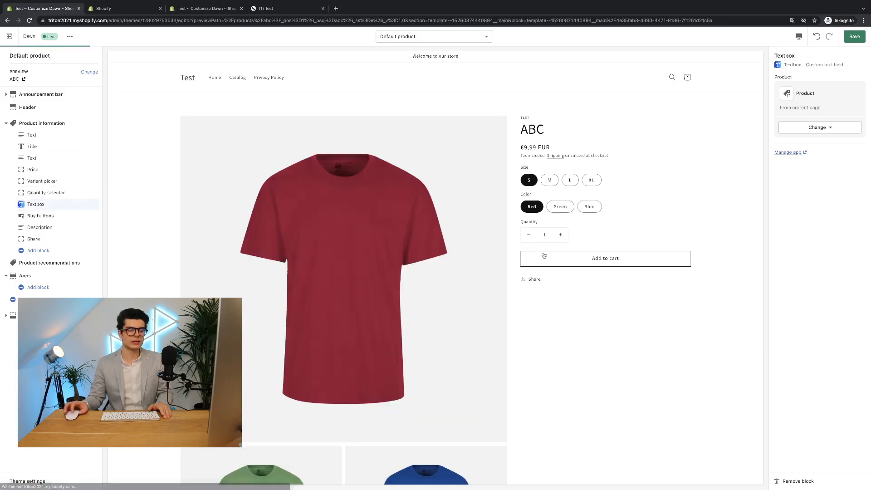
{"action": "scroll", "scroll_direction": "down", "scroll_amount": 3}
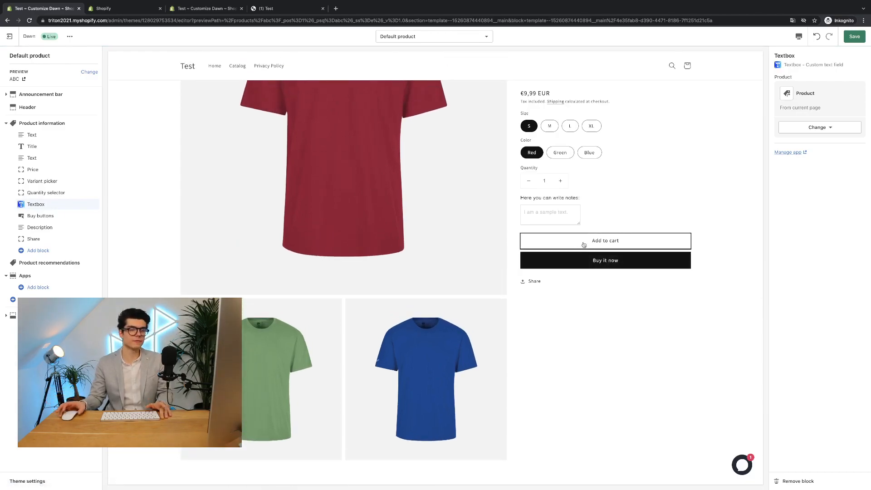
{"action": "left_click", "coordinate": [854, 36]}
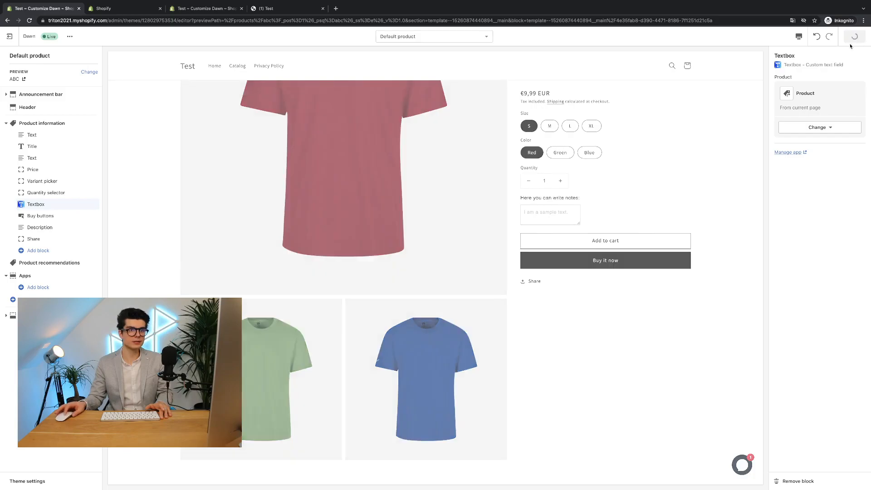
{"action": "left_click", "coordinate": [853, 36]}
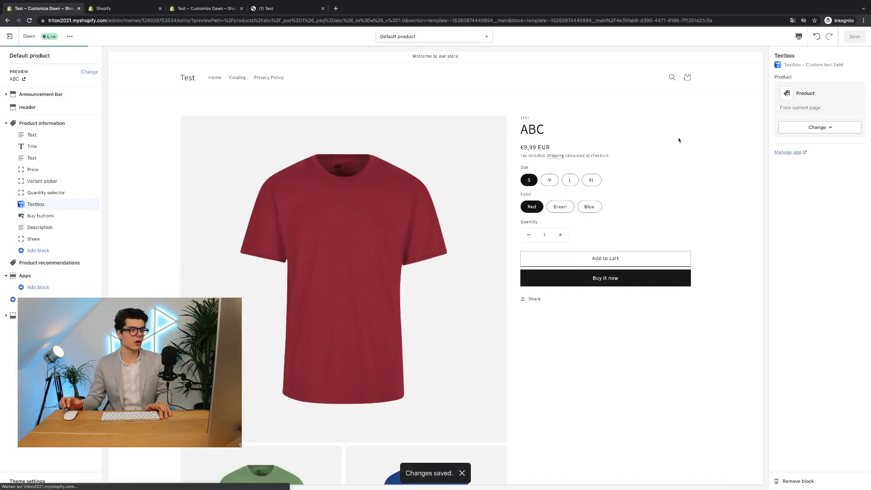
{"action": "scroll", "scroll_direction": "down", "scroll_amount": 3}
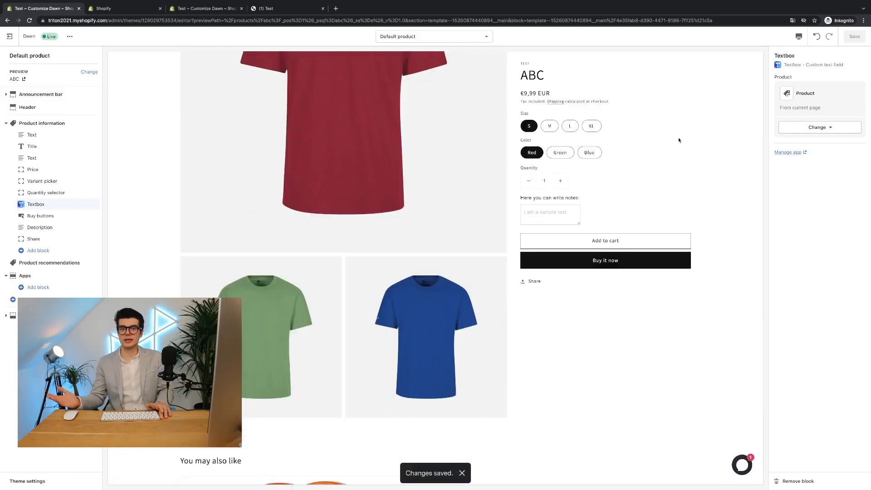